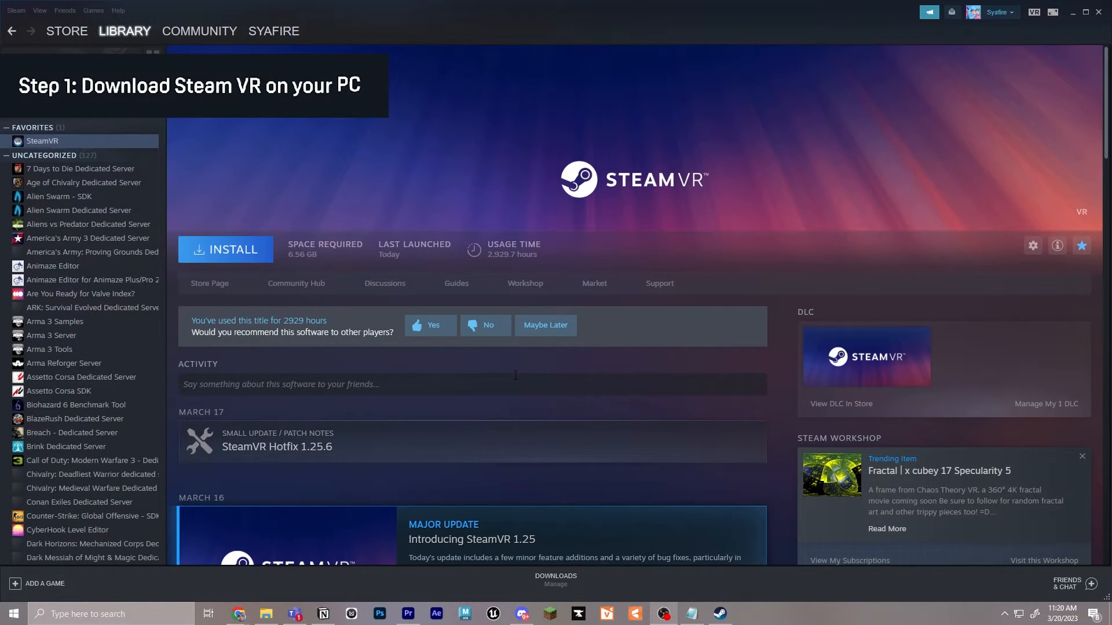
{"action": "mouse_move", "coordinate": [759, 190]}
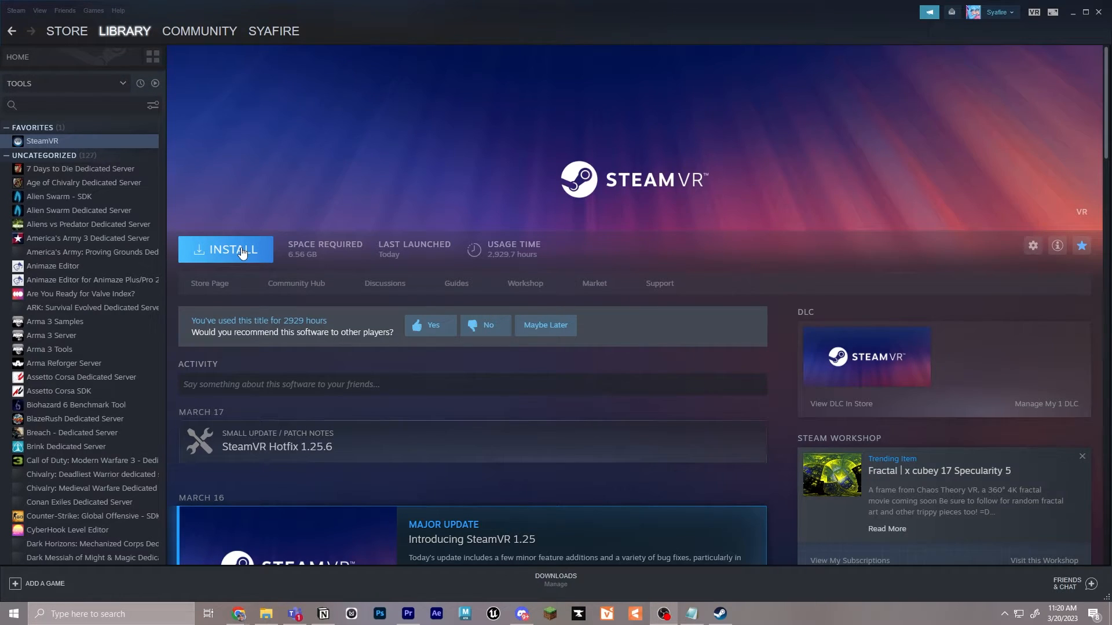
Step: Begin installing SteamVR from the Steam Library
{"action": "left_click", "coordinate": [226, 251]}
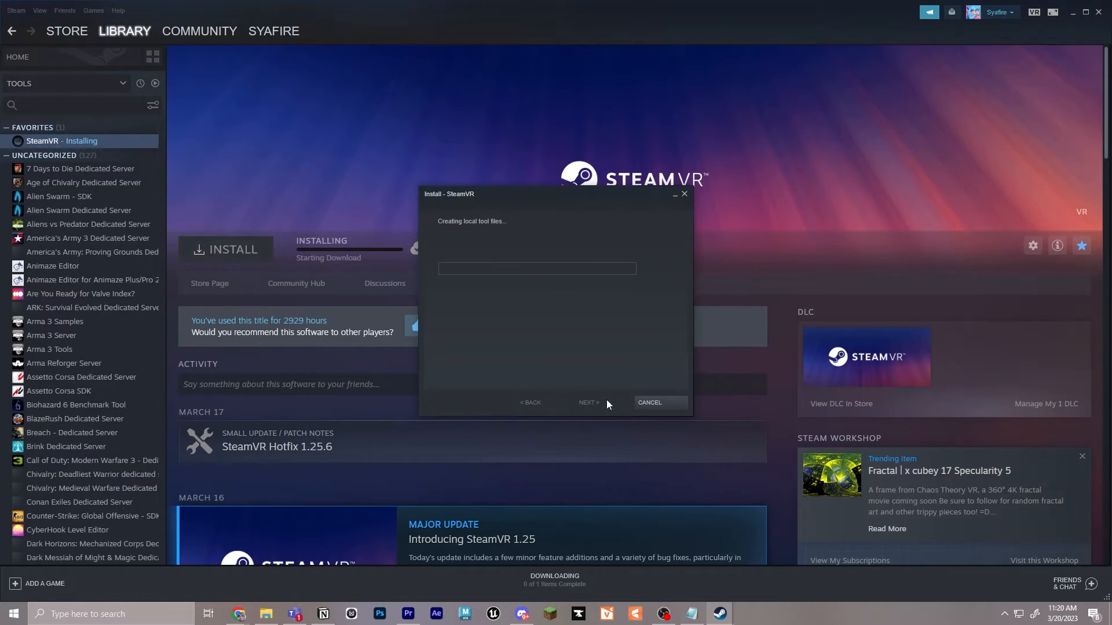
{"action": "mouse_move", "coordinate": [405, 439]}
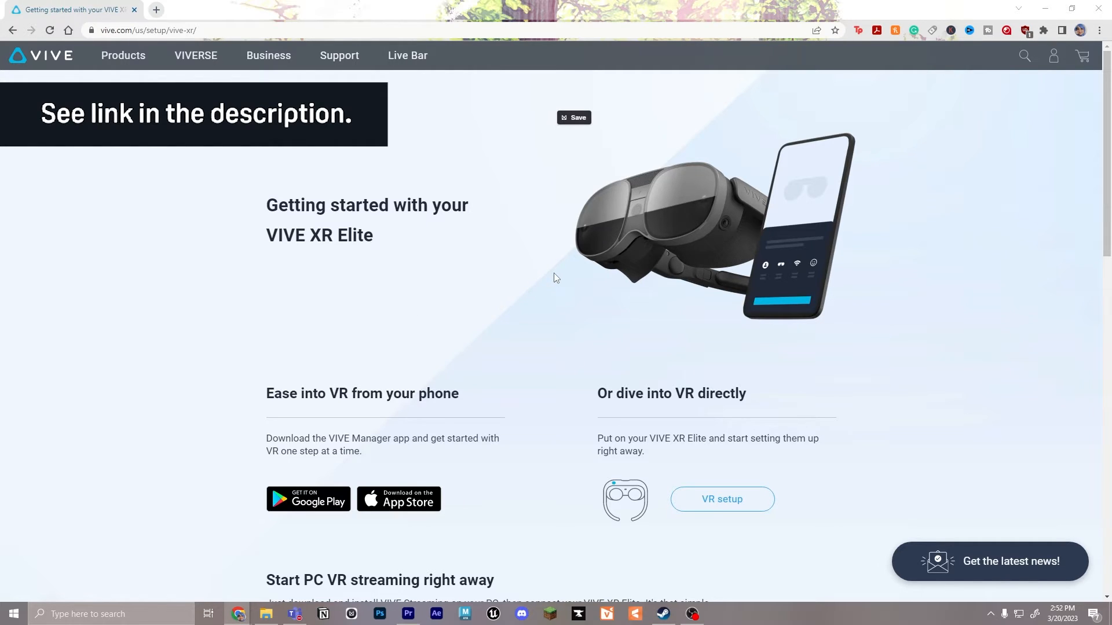
Step: Download the VIVE Streaming installer from the XR Elite setup page and launch it
{"action": "scroll", "scroll_direction": "down", "scroll_amount": 3}
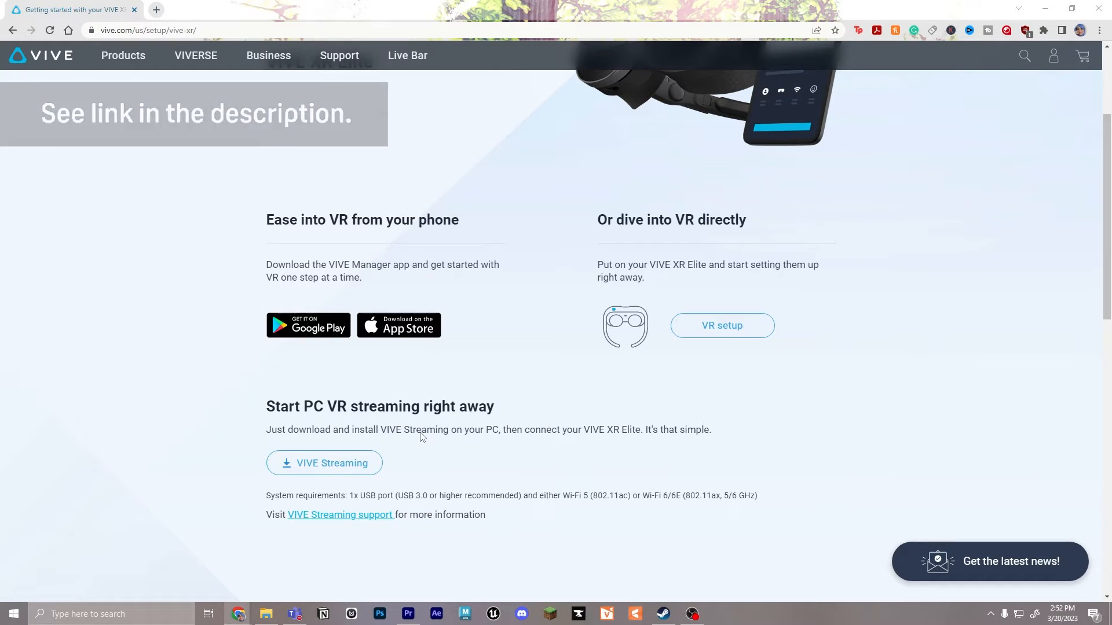
{"action": "mouse_move", "coordinate": [350, 470]}
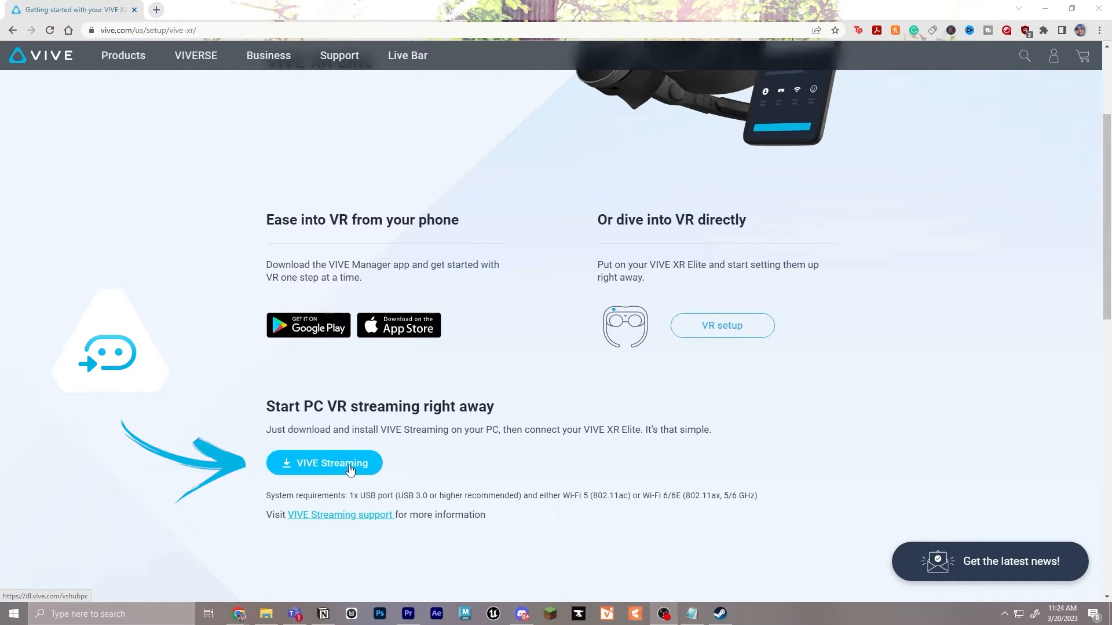
{"action": "left_click", "coordinate": [324, 463]}
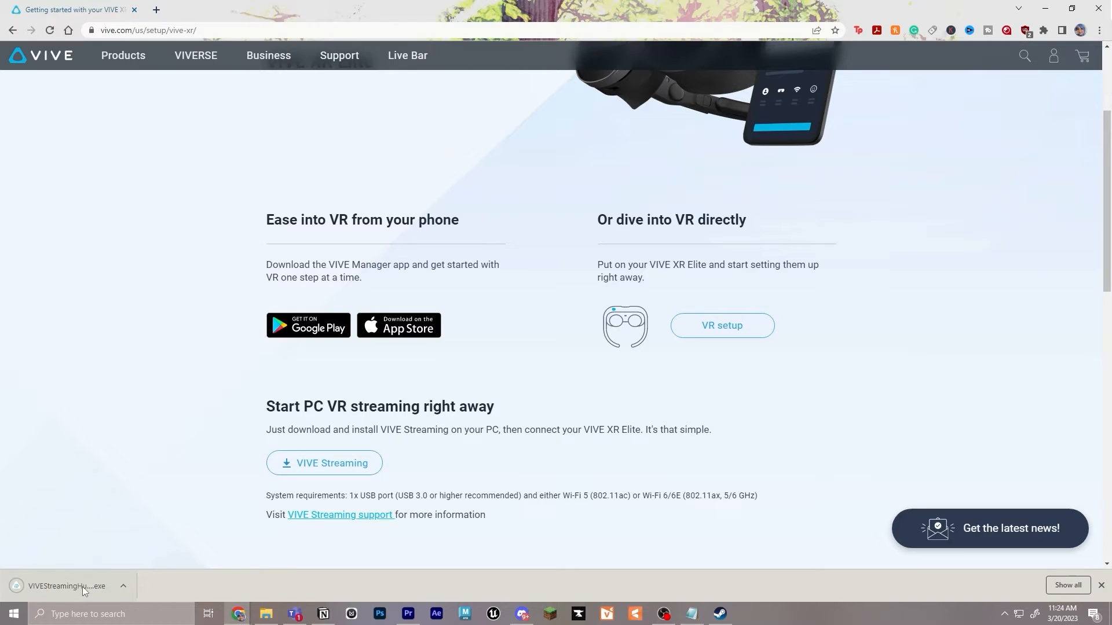
{"action": "left_click", "coordinate": [67, 586]}
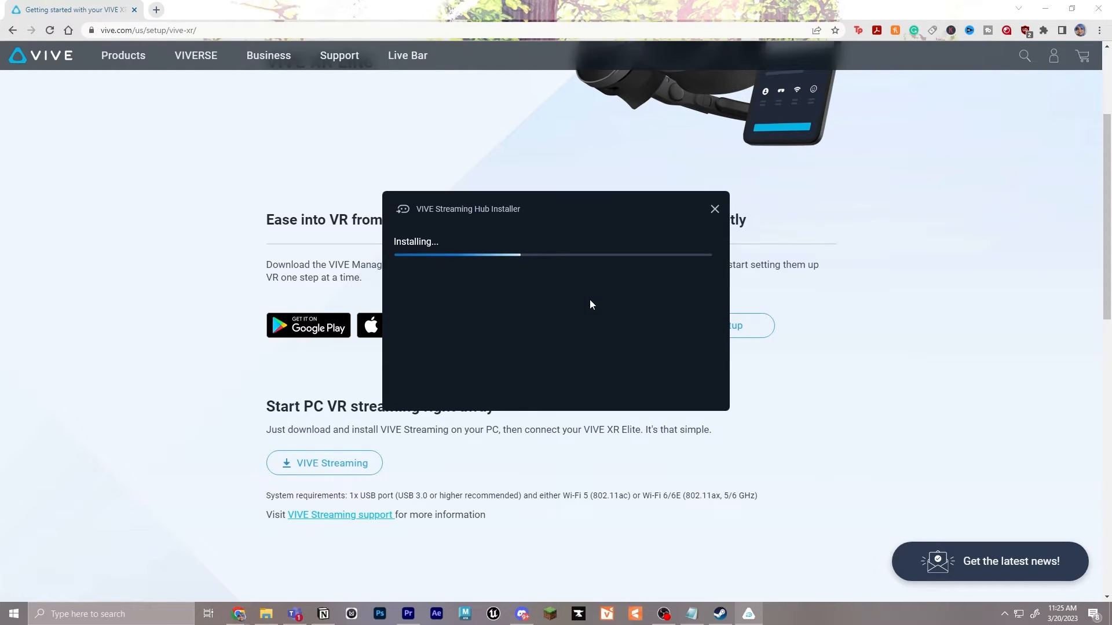
{"action": "mouse_move", "coordinate": [611, 310]}
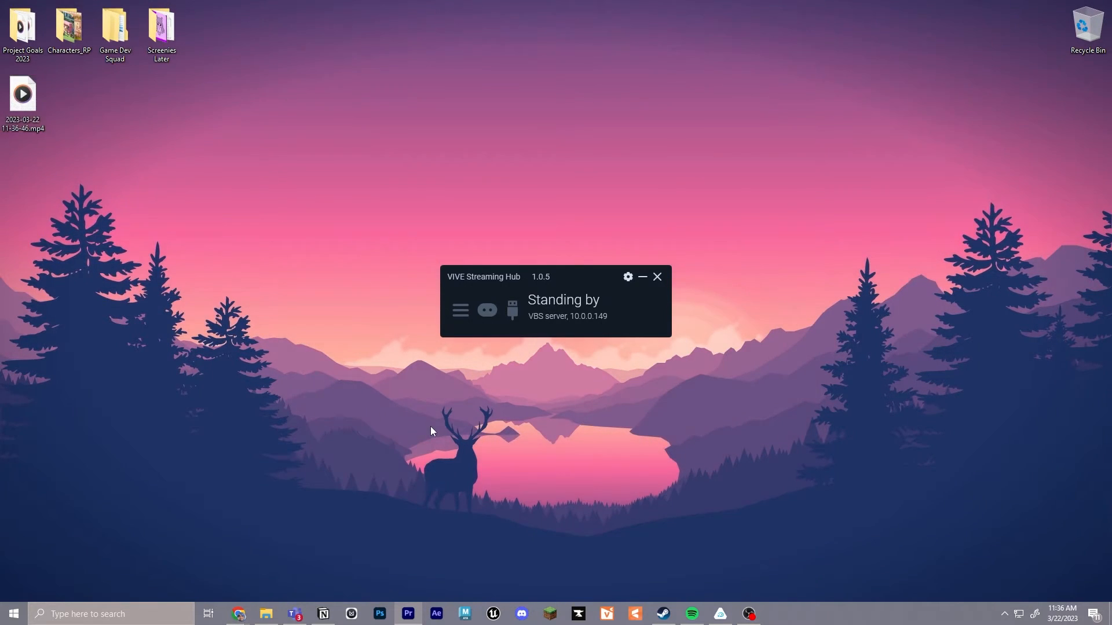
{"action": "mouse_move", "coordinate": [597, 224]}
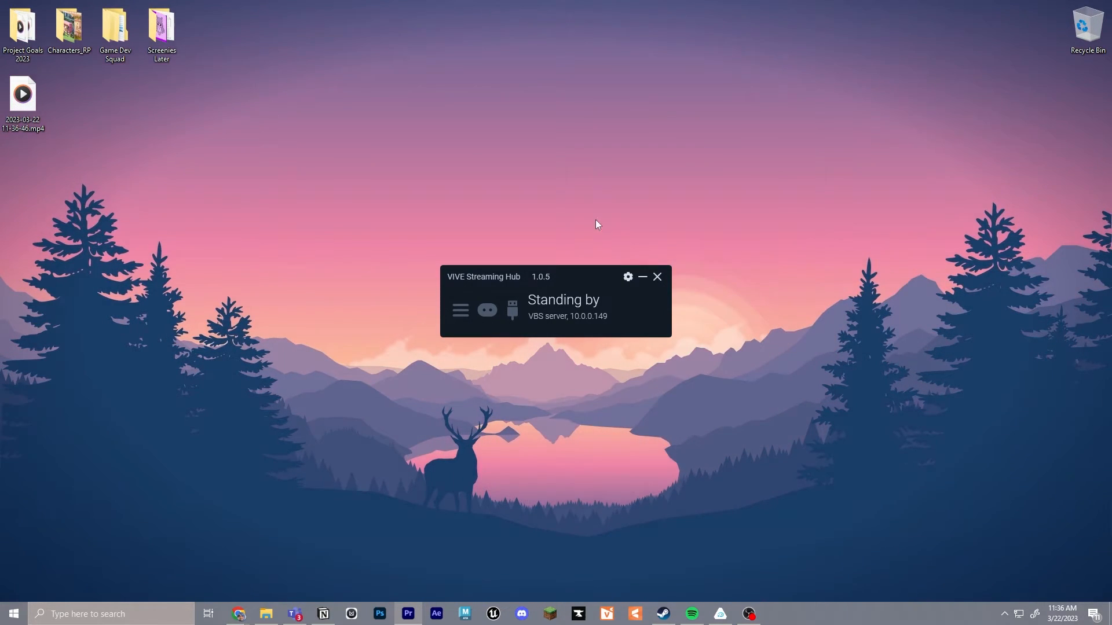
{"action": "mouse_move", "coordinate": [653, 367]}
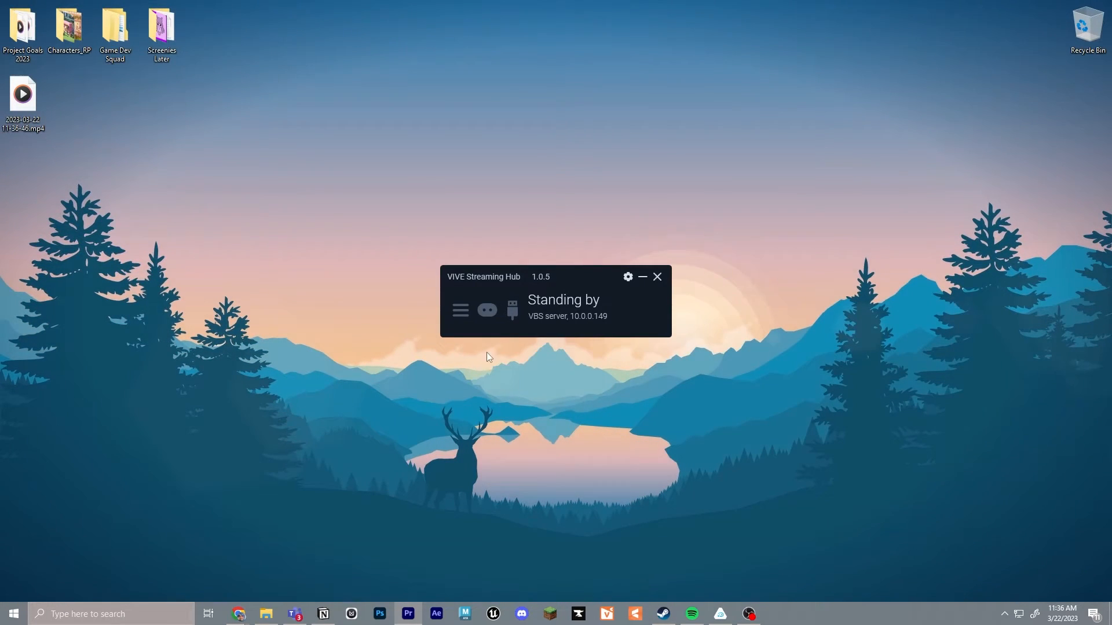
{"action": "left_click", "coordinate": [11, 613]}
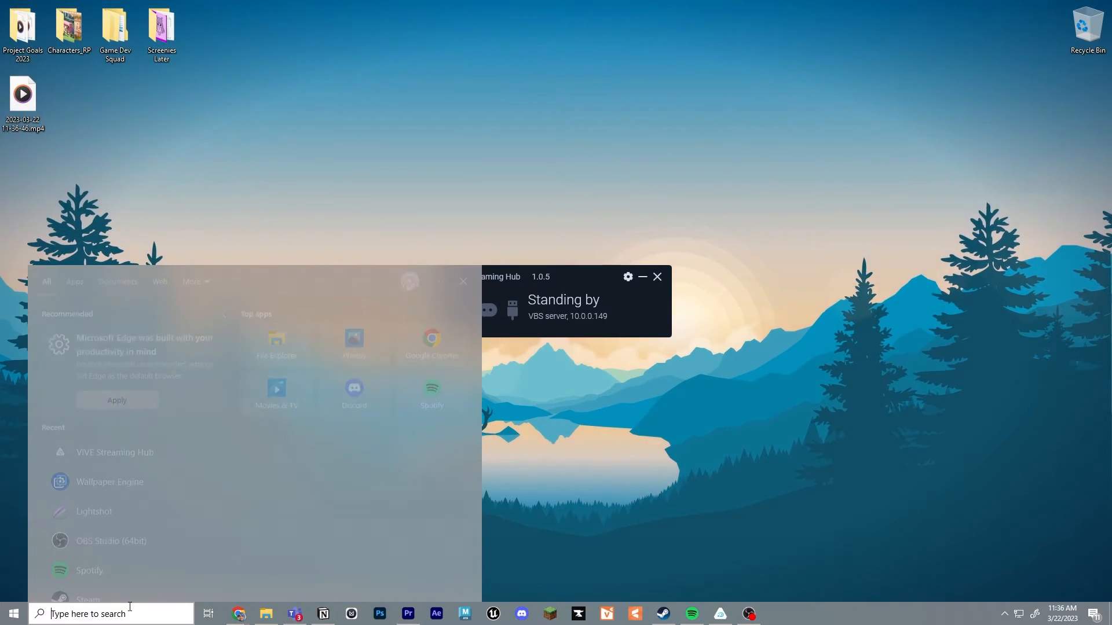
{"action": "type", "text": "vi"}
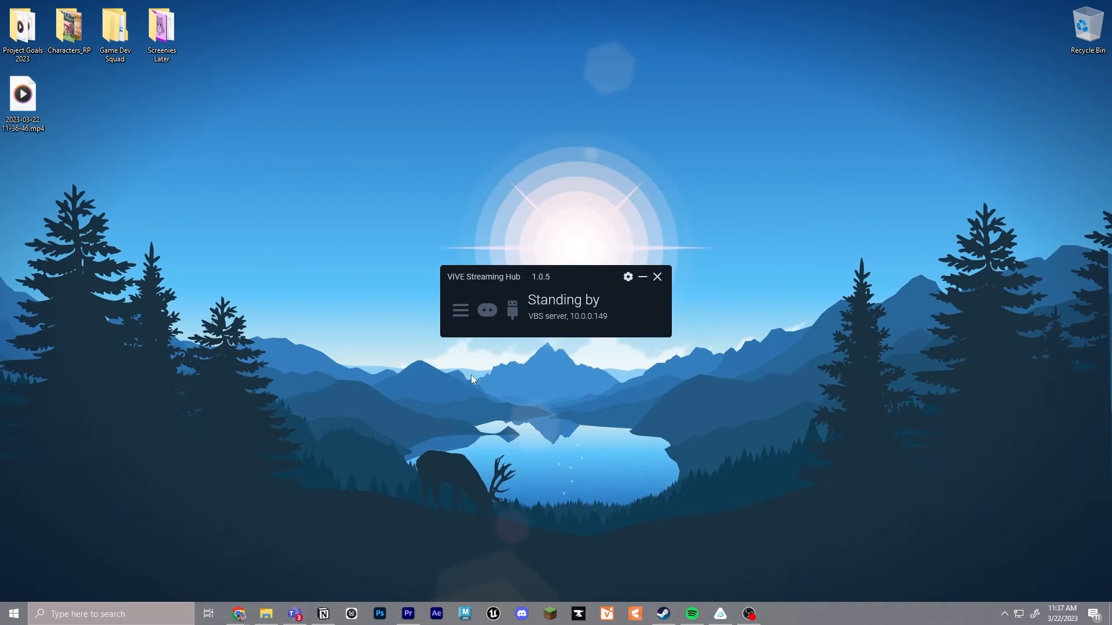
{"action": "mouse_move", "coordinate": [605, 366]}
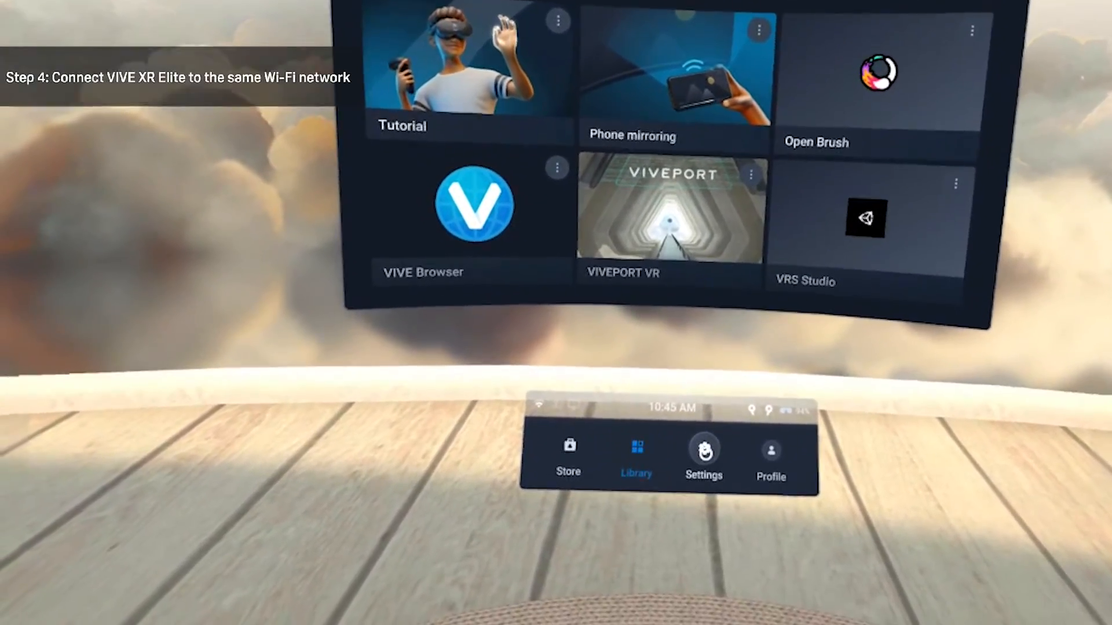
Step: Connect the headset to VIVE Hub PC at 10.0.0.149 via Settings > Connectivity > Computer connection
{"action": "left_click", "coordinate": [704, 454]}
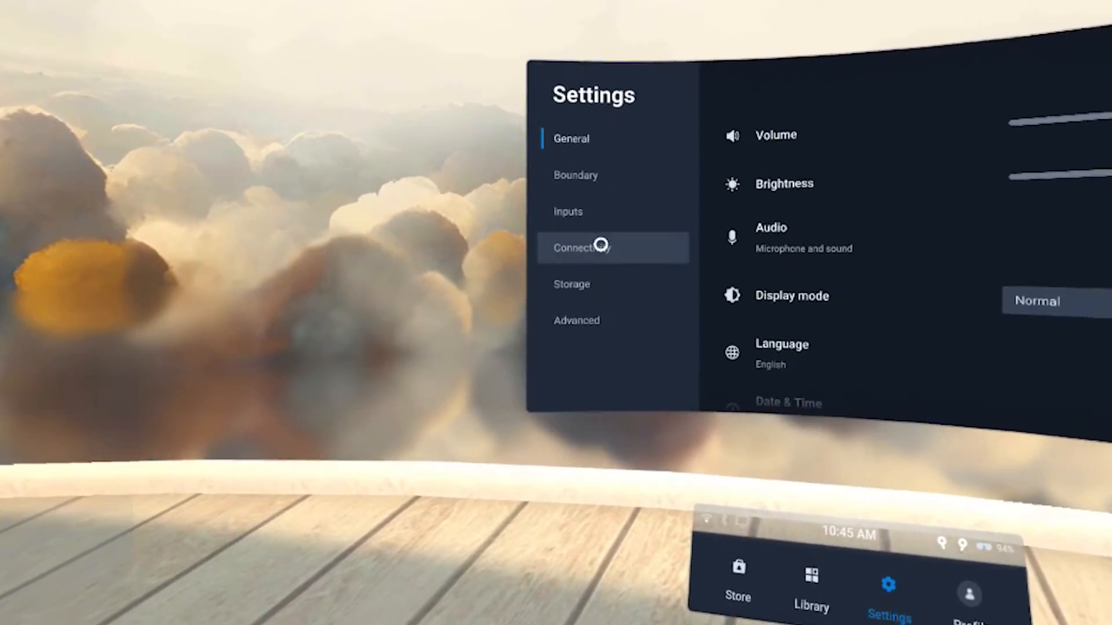
{"action": "left_click", "coordinate": [594, 248]}
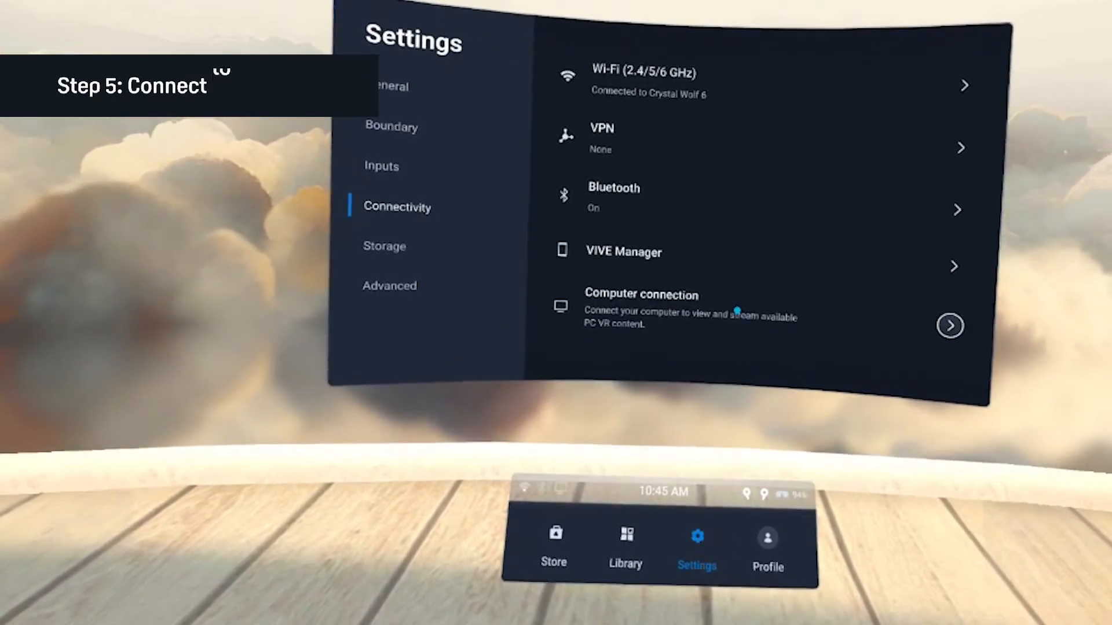
{"action": "left_click", "coordinate": [949, 325]}
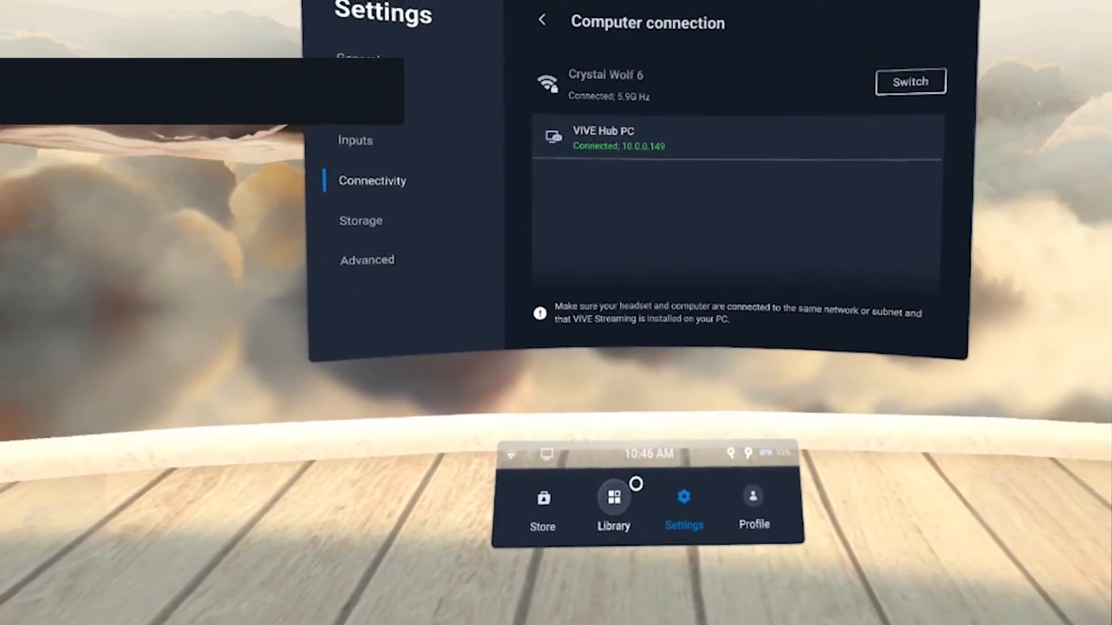
Step: Show the headset's Library of installed apps and launch SteamVR streaming from the PC
{"action": "left_click", "coordinate": [614, 503]}
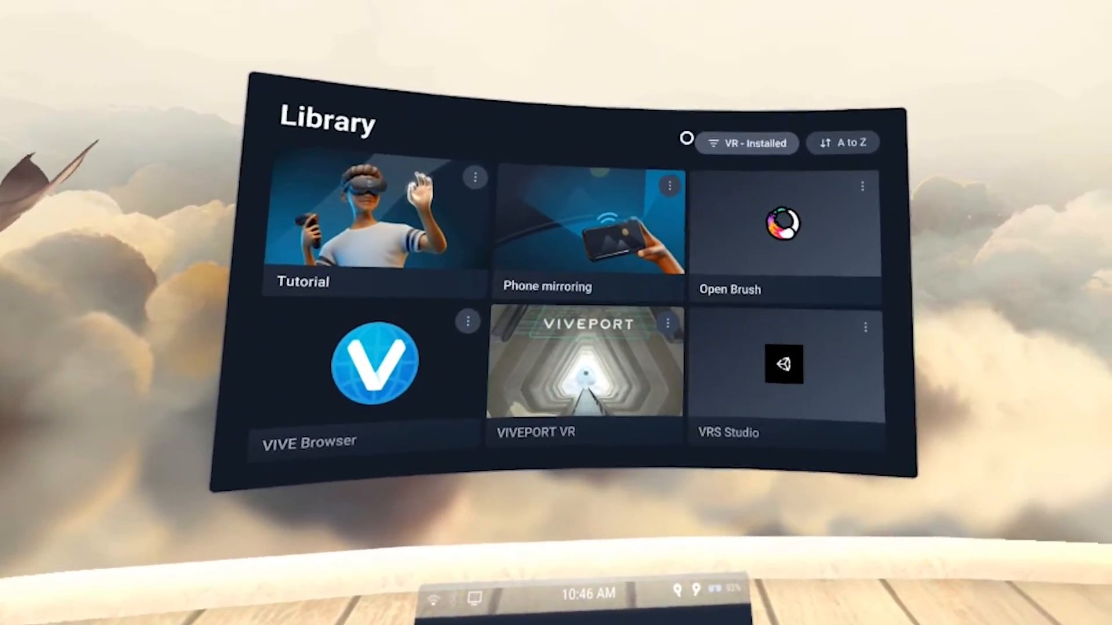
{"action": "left_click", "coordinate": [747, 143]}
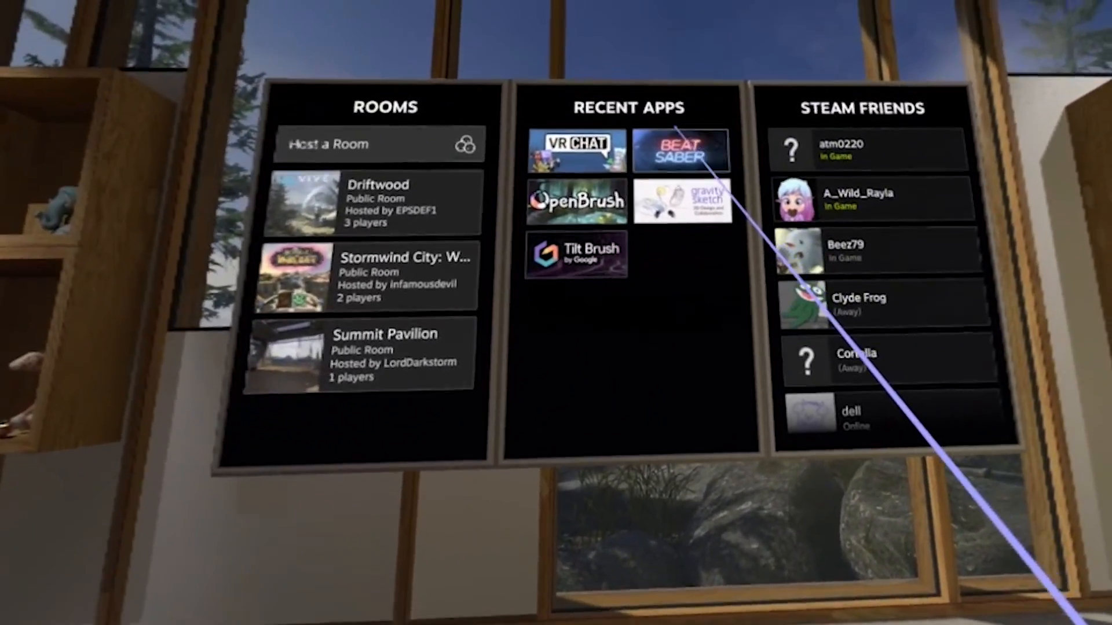
Step: Use the SteamVR Home dashboard in the headset, leaving Streaming Hub standing by at 10.0.0.149
{"action": "left_click", "coordinate": [574, 148]}
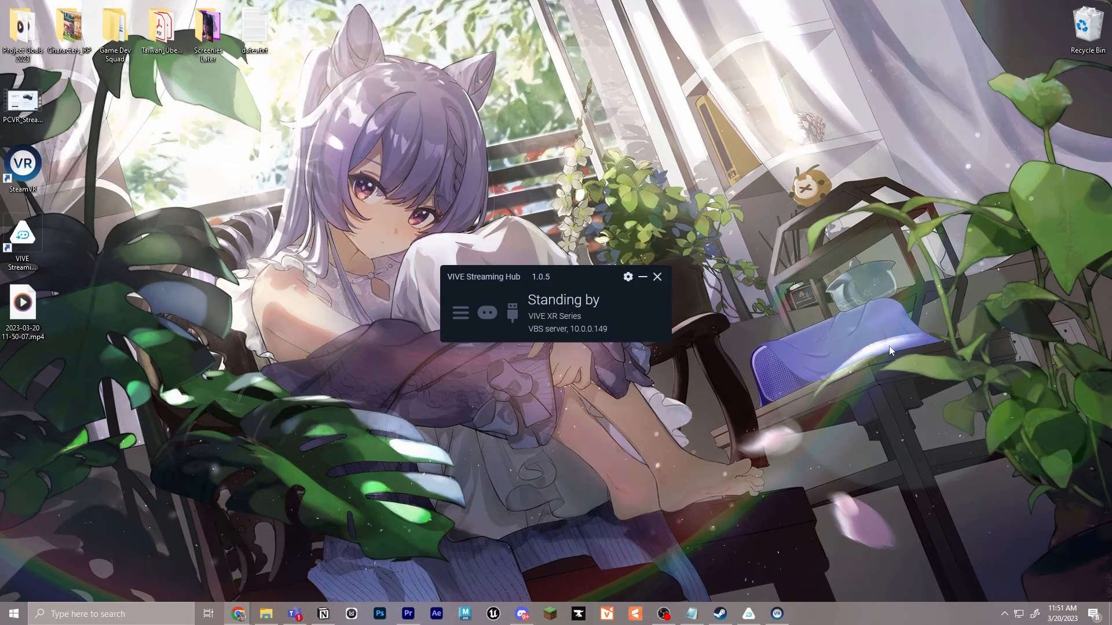
{"action": "mouse_move", "coordinate": [1000, 535]}
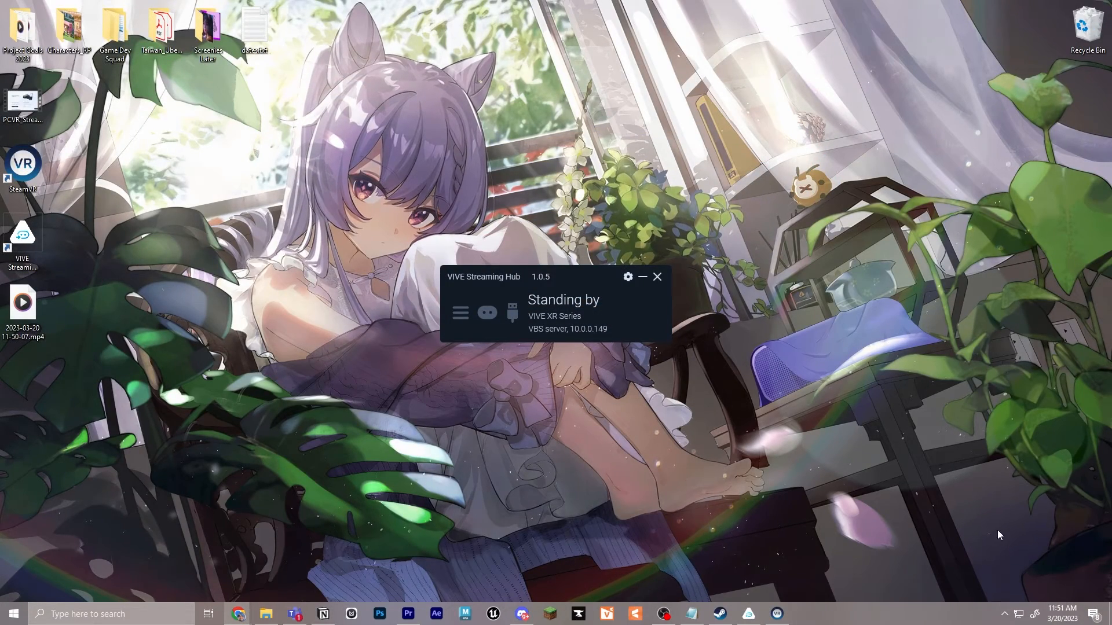
{"action": "mouse_move", "coordinate": [1005, 602]}
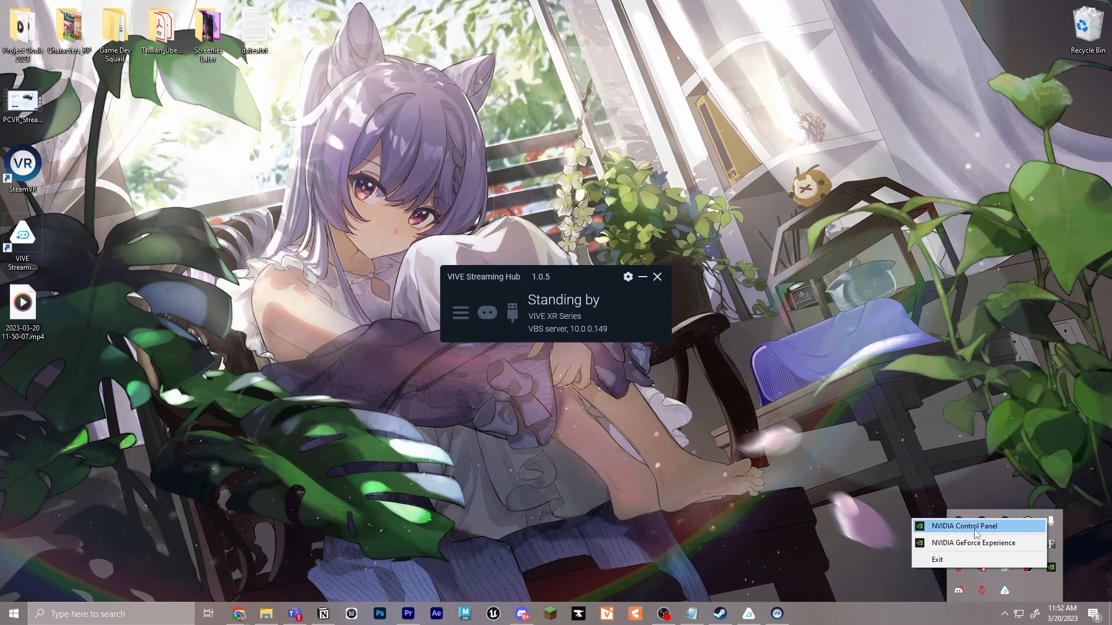
Step: In NVIDIA Control Panel's Manage 3D Settings, set Power management mode to Prefer maximum performance
{"action": "left_click", "coordinate": [964, 526]}
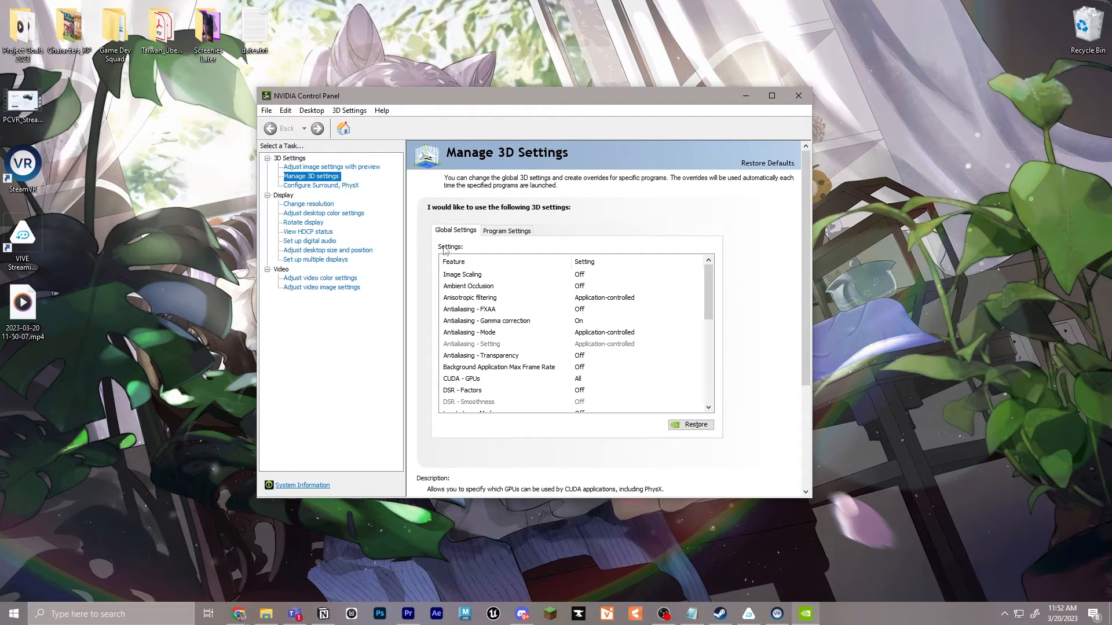
{"action": "scroll", "scroll_direction": "down", "scroll_amount": 3}
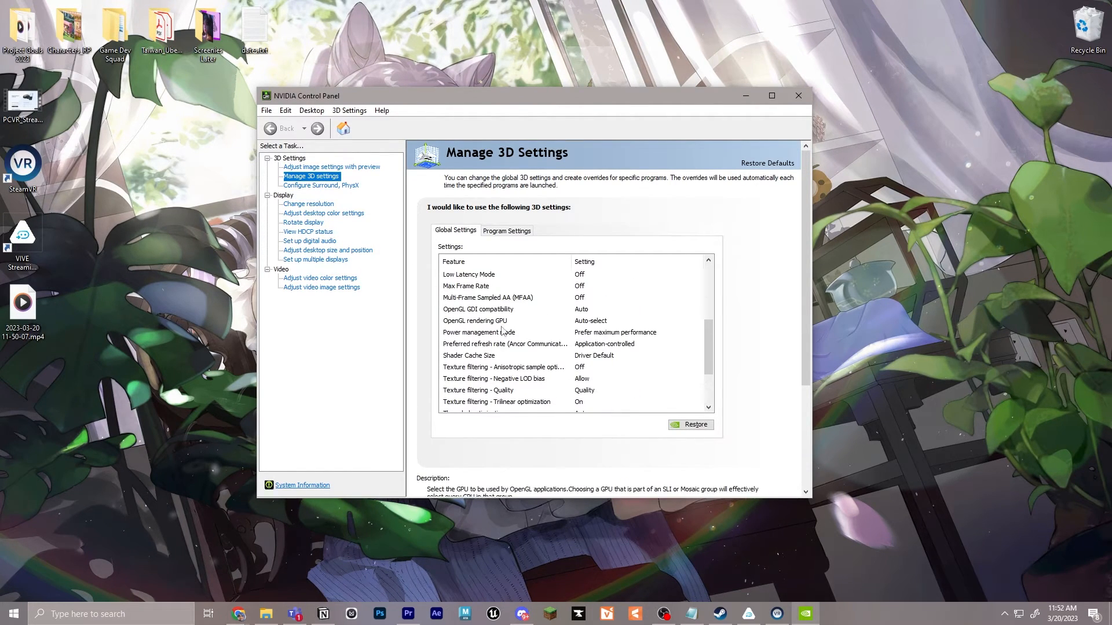
{"action": "left_click", "coordinate": [501, 333]}
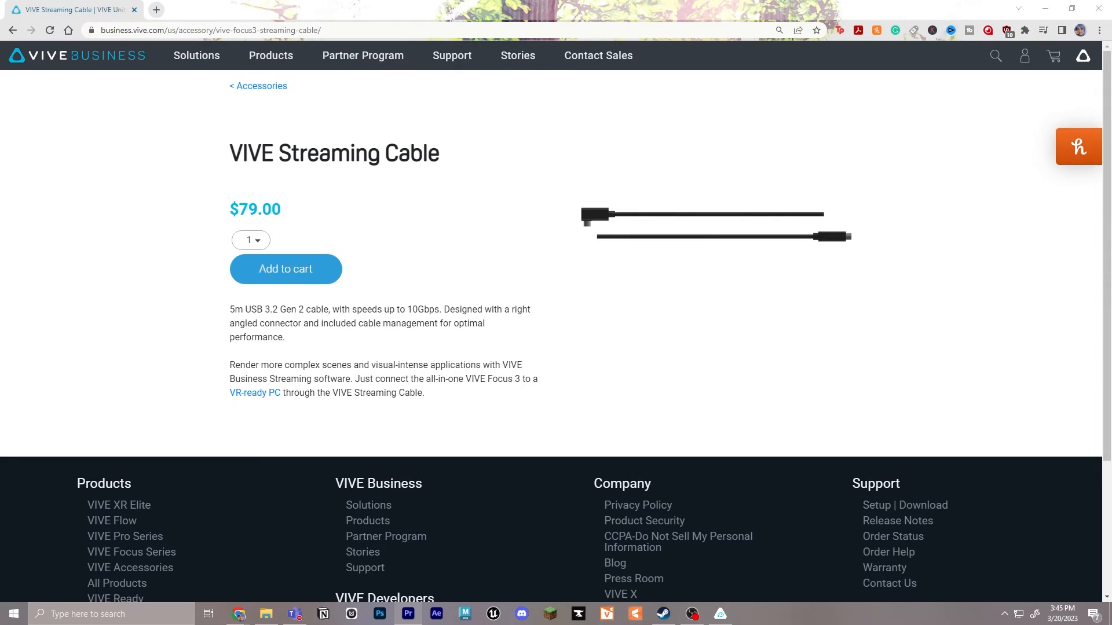
{"action": "mouse_move", "coordinate": [479, 155]}
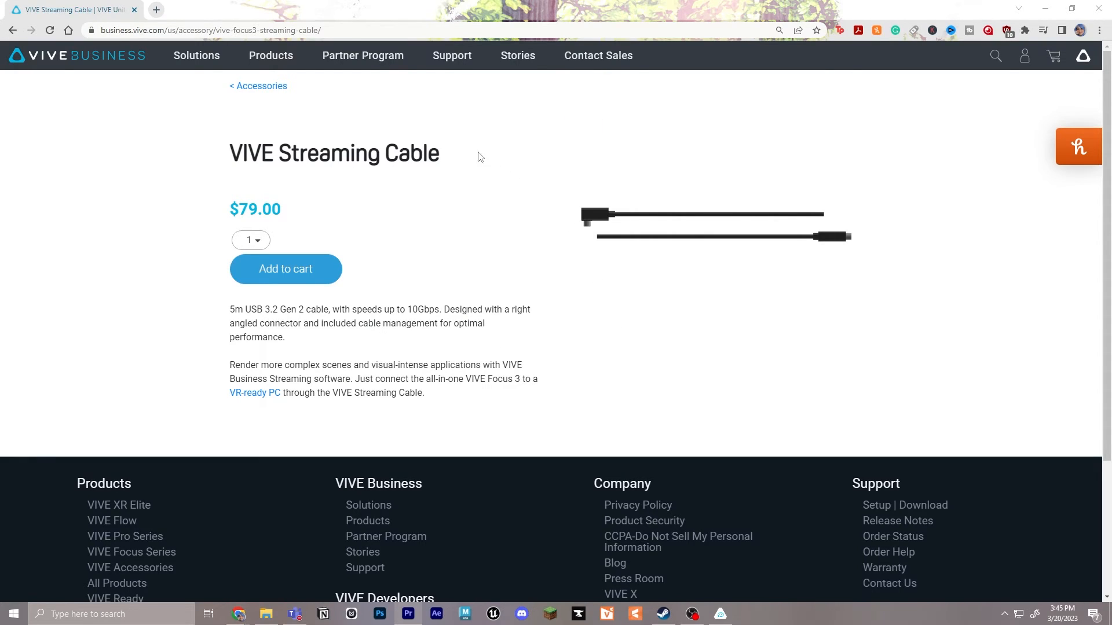